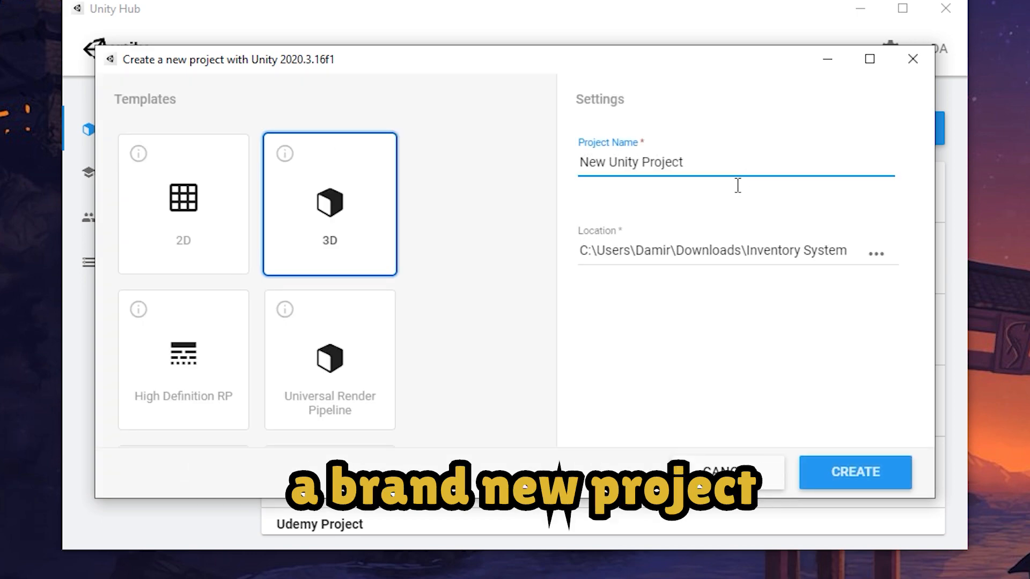
- Select the Project Name field of the new 3D project to edit it
{"action": "left_click", "coordinate": [854, 472]}
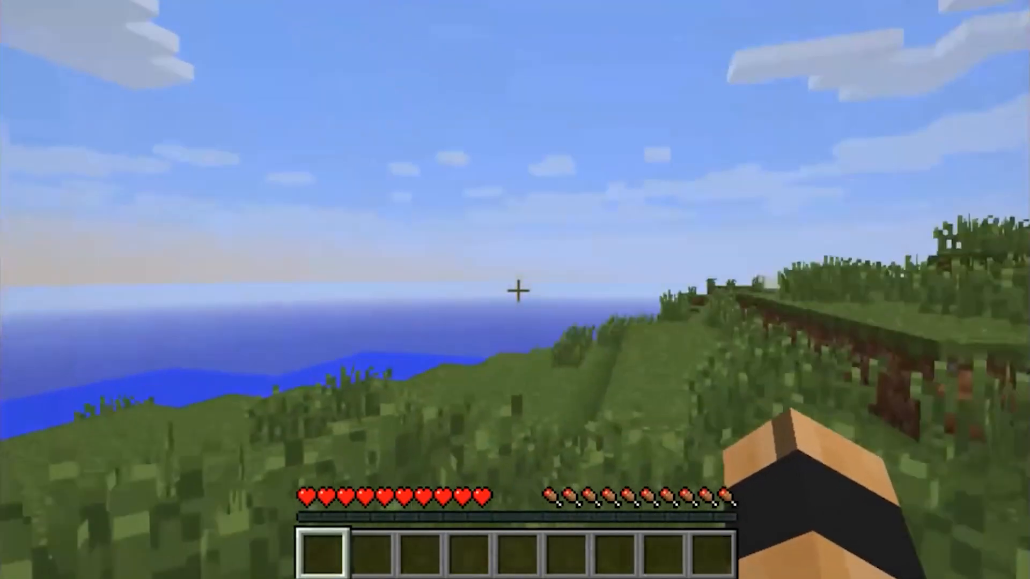
{"action": "key", "text": "e"}
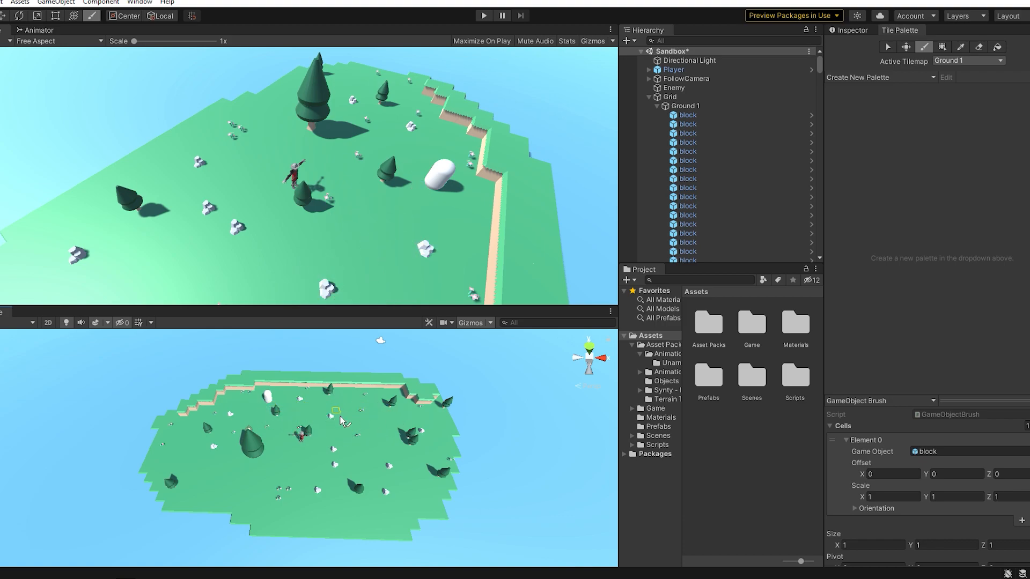
- Open Assets > Prefabs to show the block, crate, flowers, rocks and treePine prefabs
{"action": "left_click", "coordinate": [688, 215]}
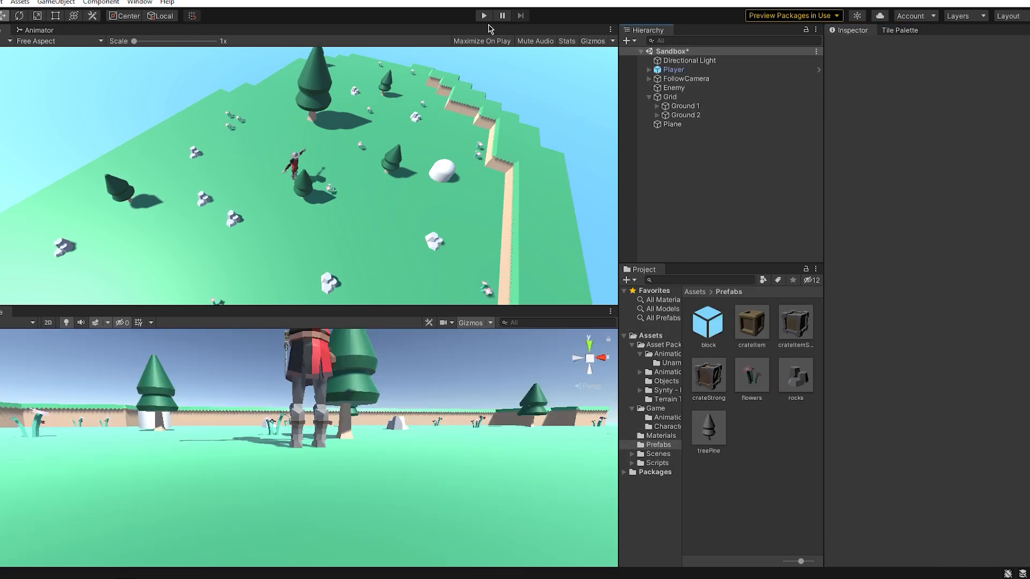
{"action": "left_click", "coordinate": [483, 15]}
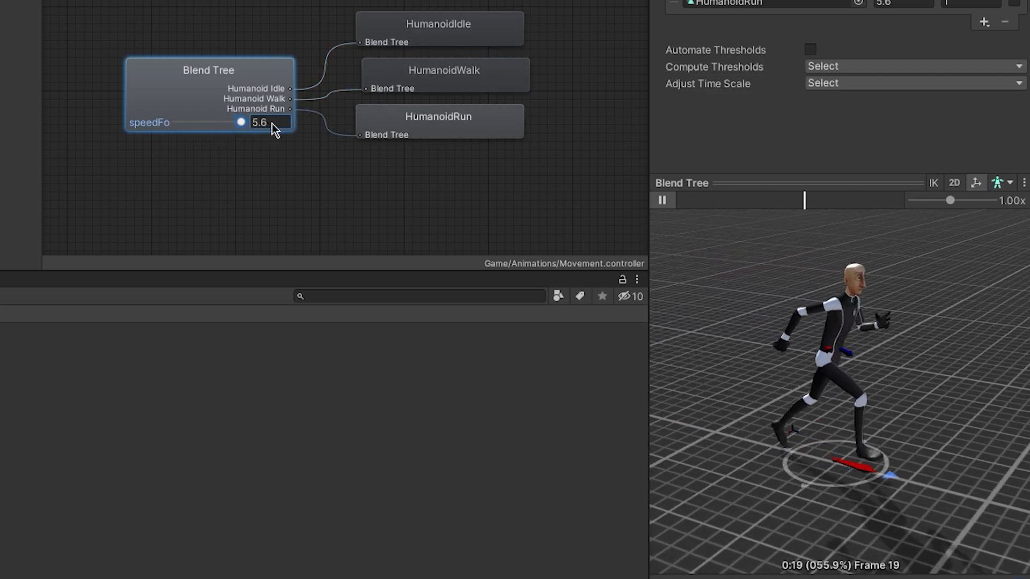
- Drag the Movement blend tree speed from 5.6 down to about 1.45
{"action": "left_click_drag", "start_coordinate": [241, 123], "coordinate": [213, 122]}
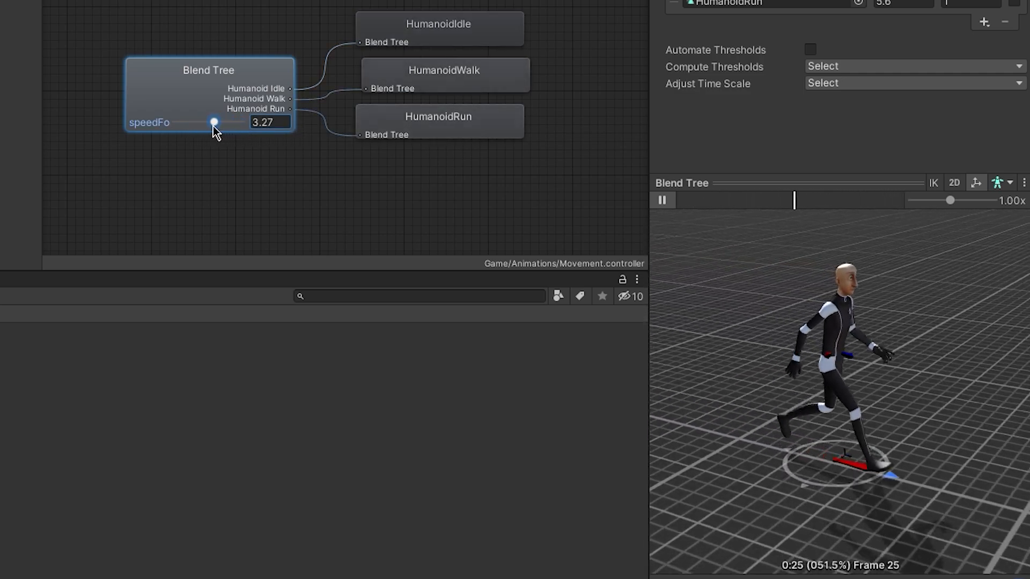
{"action": "left_click_drag", "start_coordinate": [213, 123], "coordinate": [192, 123]}
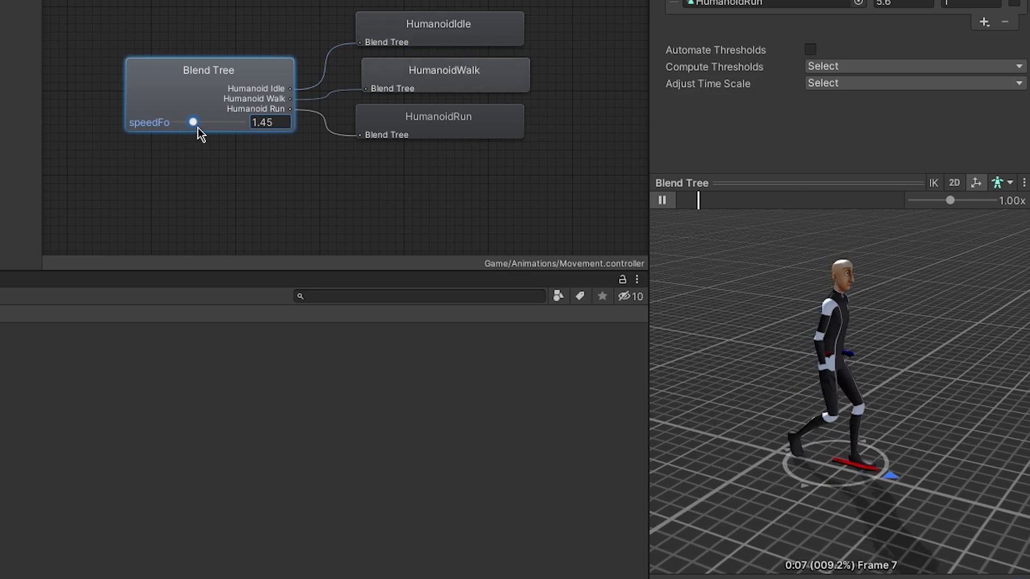
{"action": "left_click_drag", "start_coordinate": [192, 122], "coordinate": [241, 122]}
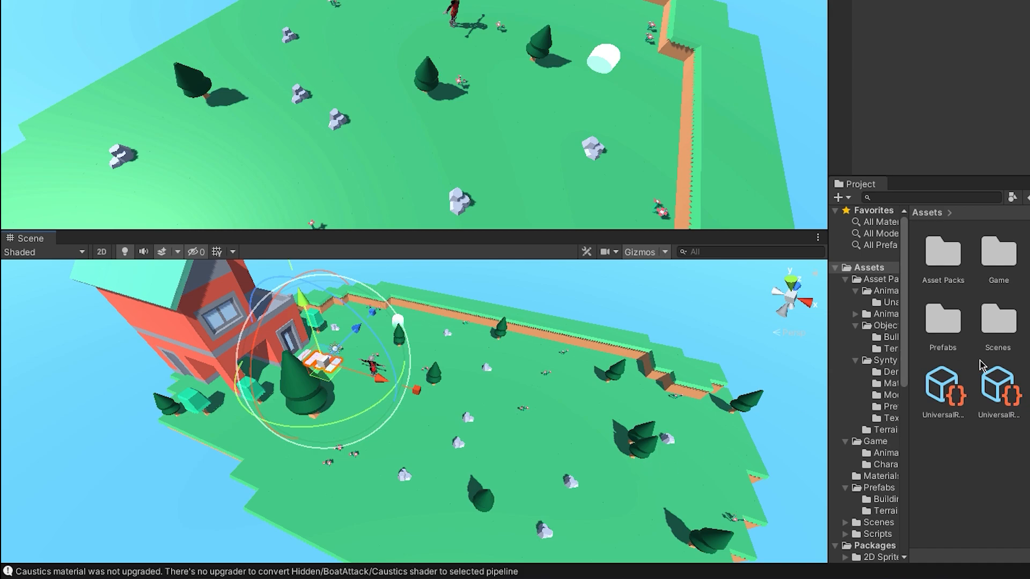
- Upgrade project materials to URP and place the red house prefab
{"action": "left_click", "coordinate": [845, 278]}
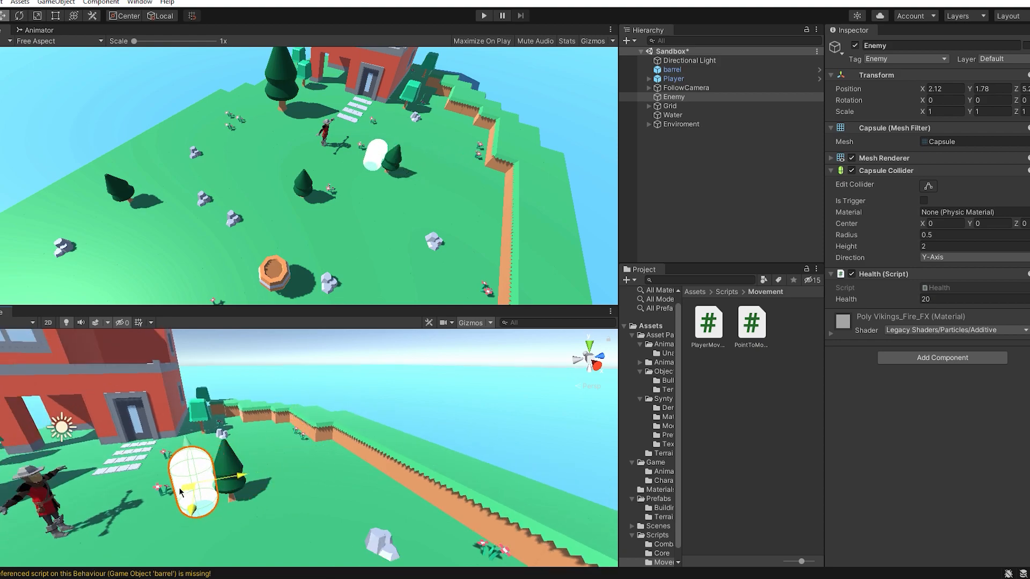
- Move the capsule Enemy across the ground to stand near the trees
{"action": "left_click_drag", "start_coordinate": [190, 474], "coordinate": [329, 473]}
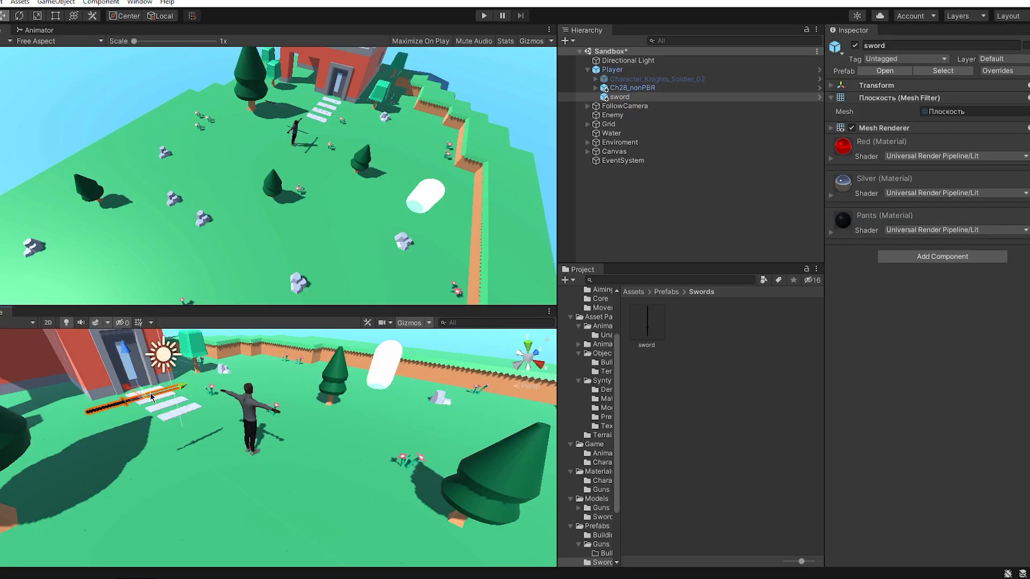
- Place the sword at the character's hand and select the Ch28_nonPBR model
{"action": "left_click", "coordinate": [631, 88]}
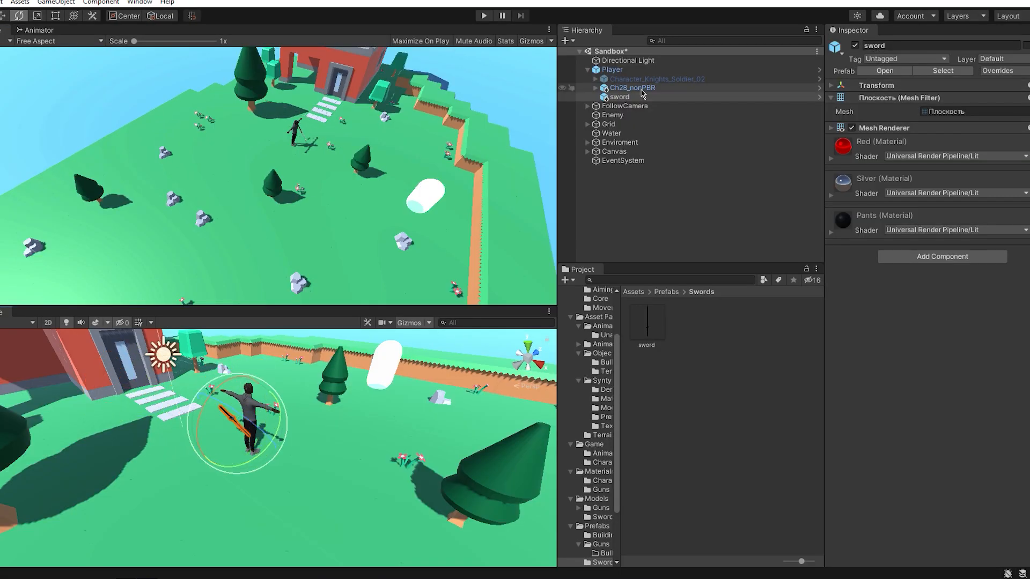
{"action": "left_click", "coordinate": [618, 97]}
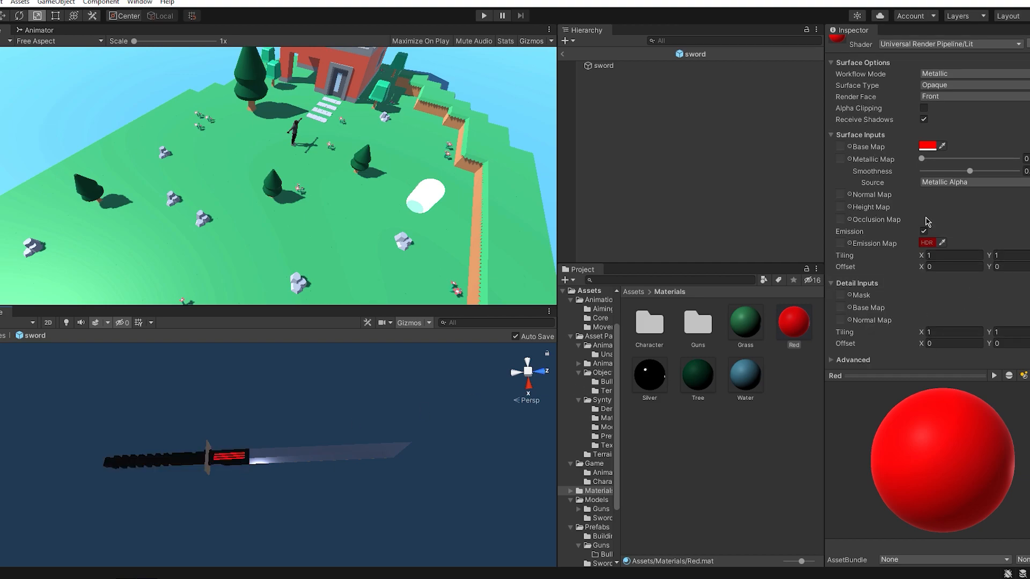
- Raise the Red material's smoothness, inspect Silver, and open the Character materials folder
{"action": "left_click_drag", "start_coordinate": [921, 170], "coordinate": [980, 170]}
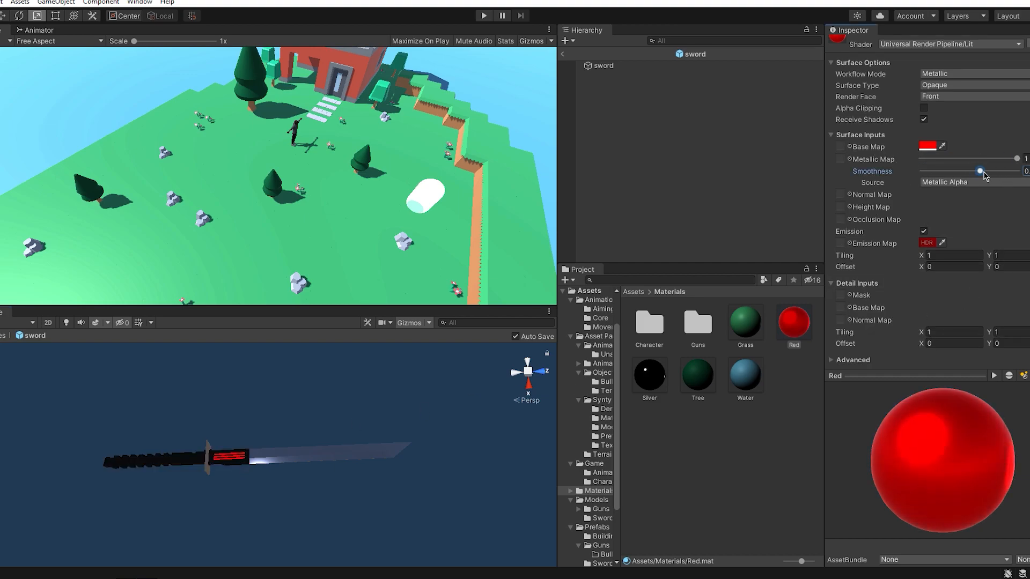
{"action": "left_click_drag", "start_coordinate": [978, 172], "coordinate": [998, 171]}
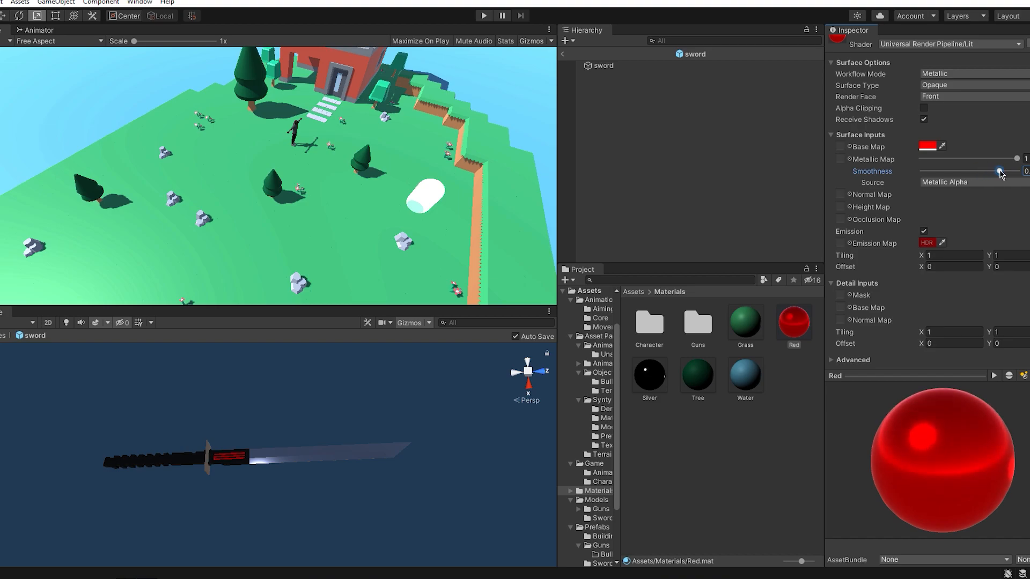
{"action": "left_click", "coordinate": [648, 374]}
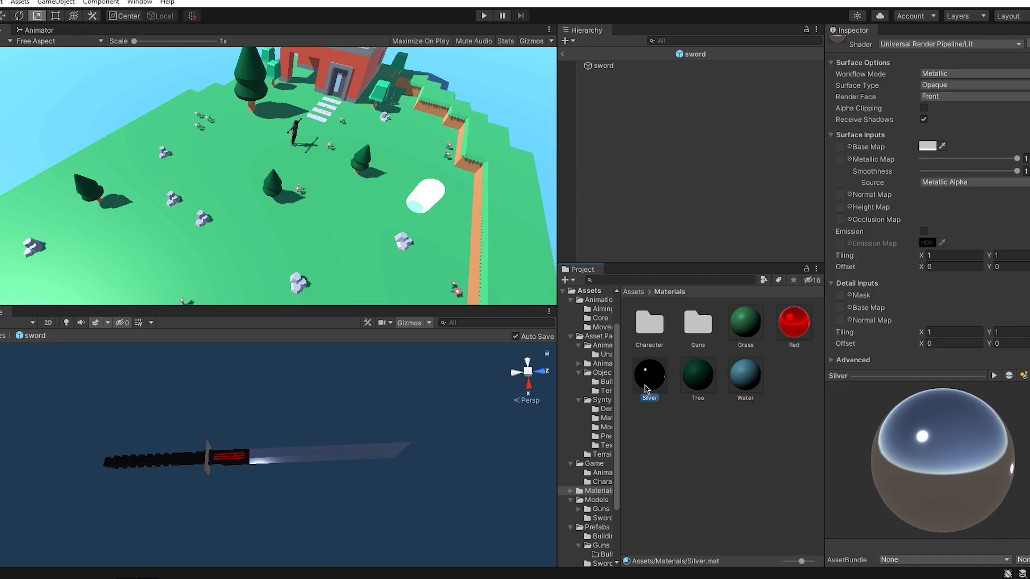
{"action": "double_click", "coordinate": [648, 318]}
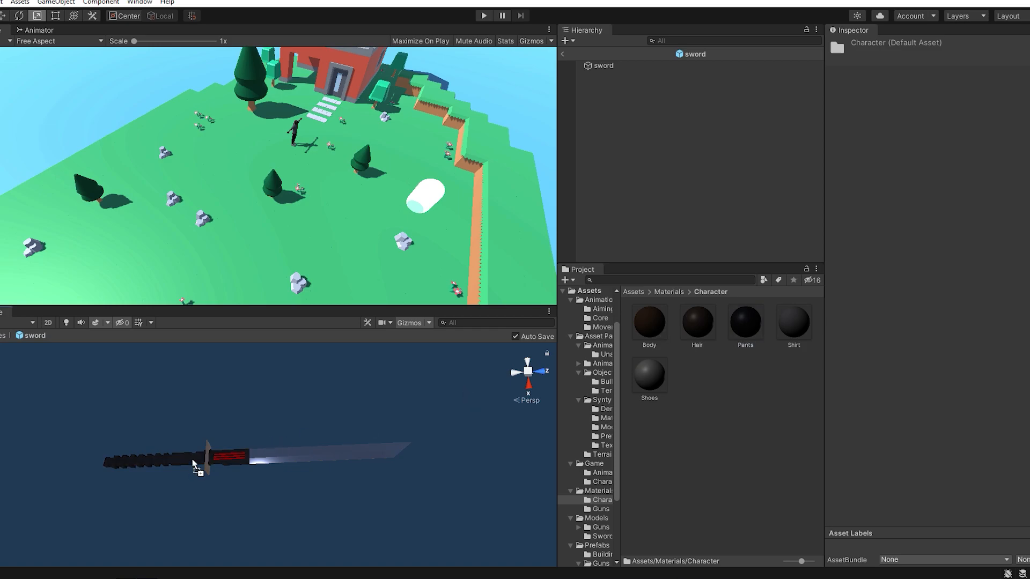
- Select the sword to check its red, silver and dark materials
{"action": "left_click", "coordinate": [482, 15]}
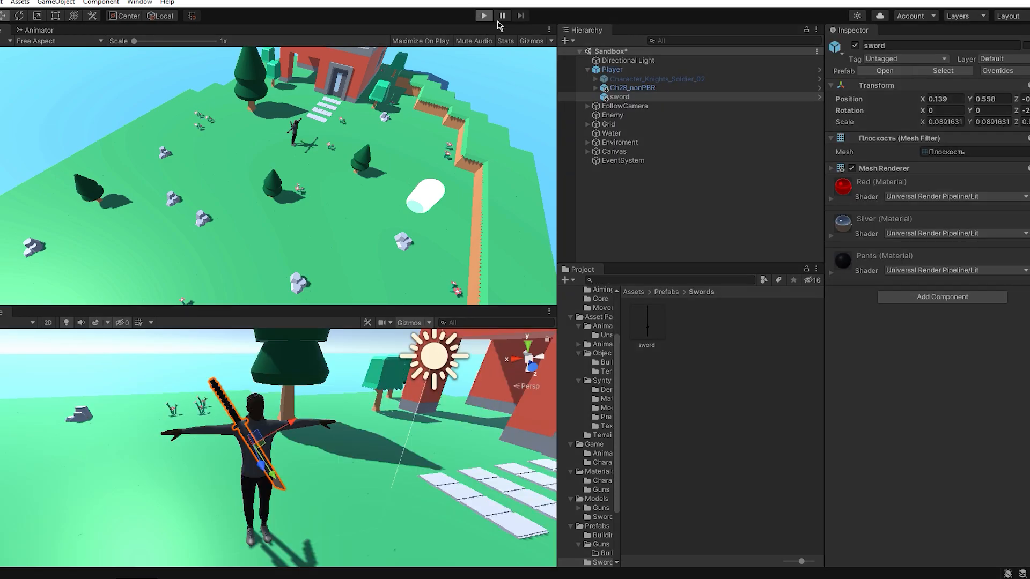
{"action": "mouse_move", "coordinate": [226, 248]}
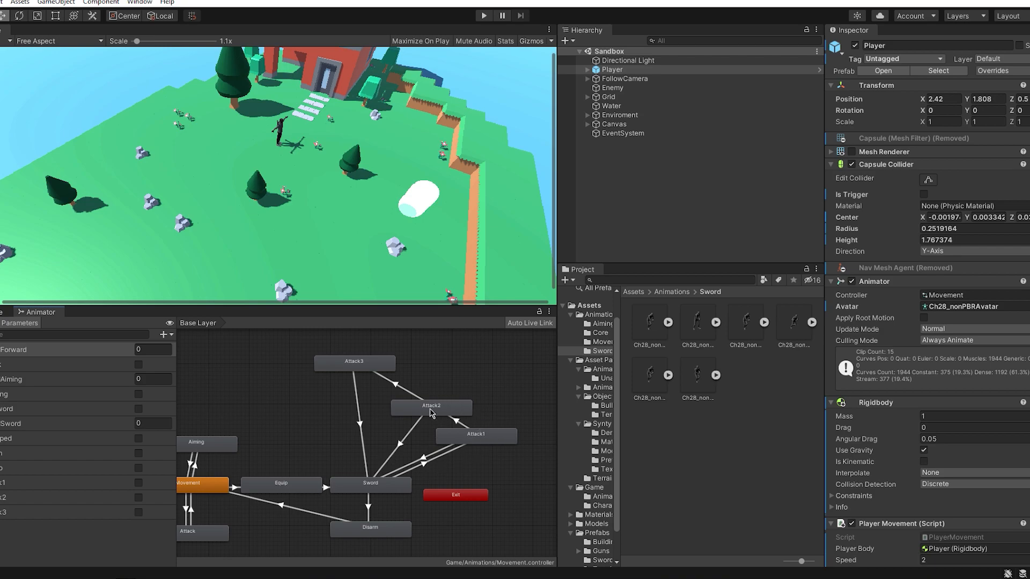
- Start Play mode to test the sword combo attacks
{"action": "left_click", "coordinate": [484, 15]}
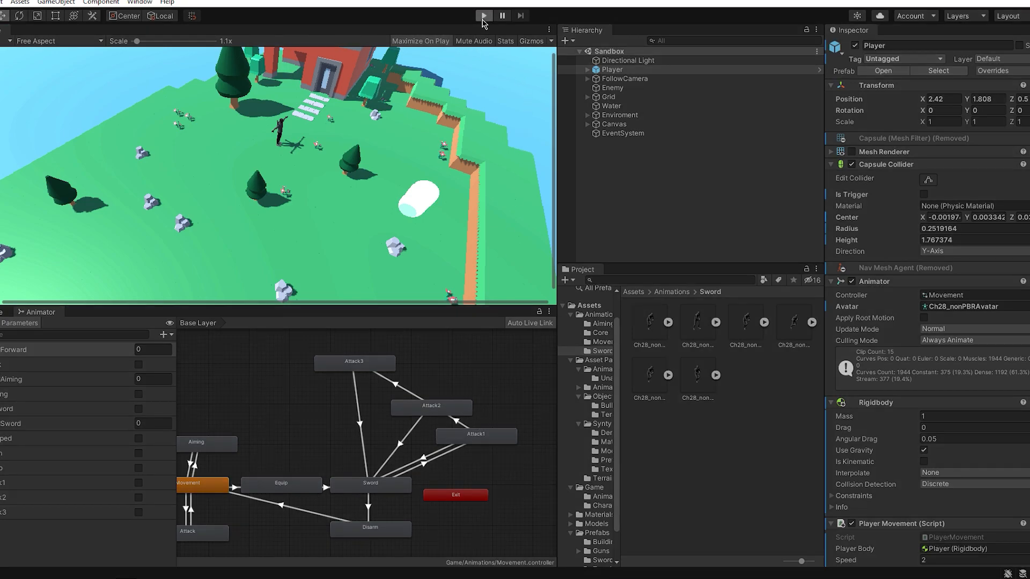
{"action": "mouse_move", "coordinate": [346, 163]}
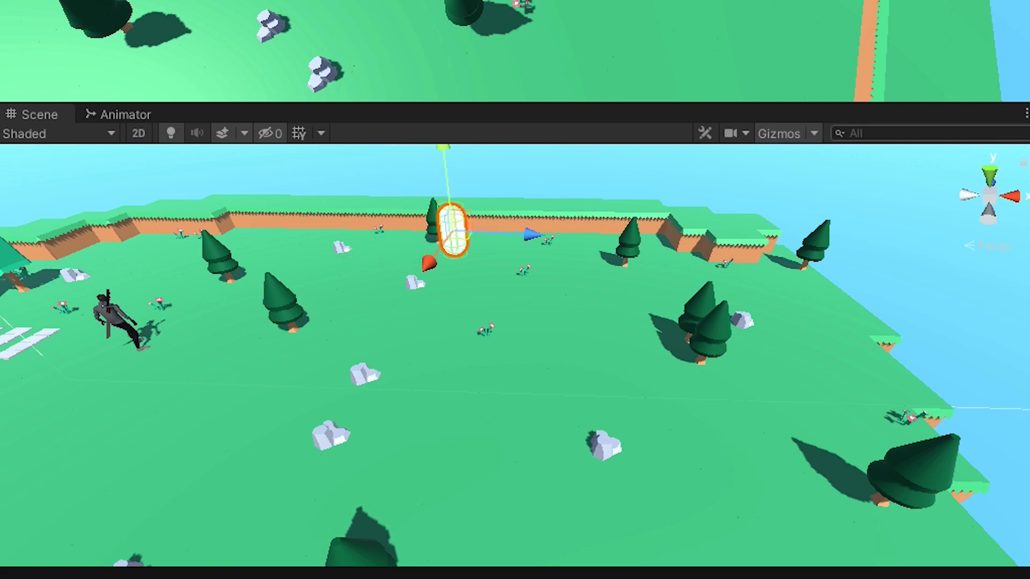
- Drag the capsule enemy from the terrain's back edge to the pine trees on the right
{"action": "left_click_drag", "start_coordinate": [453, 233], "coordinate": [538, 233]}
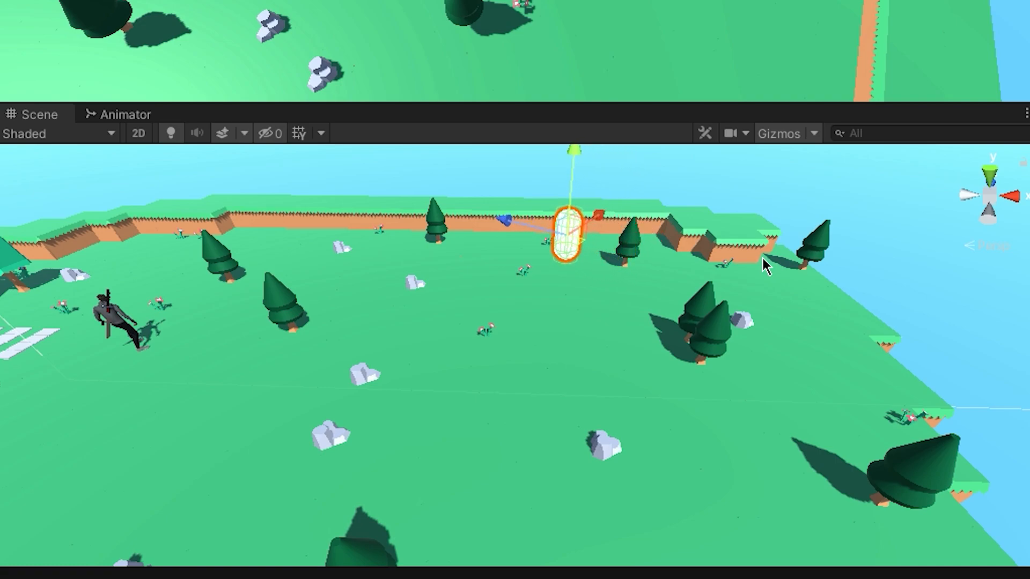
{"action": "left_click_drag", "start_coordinate": [568, 240], "coordinate": [696, 283]}
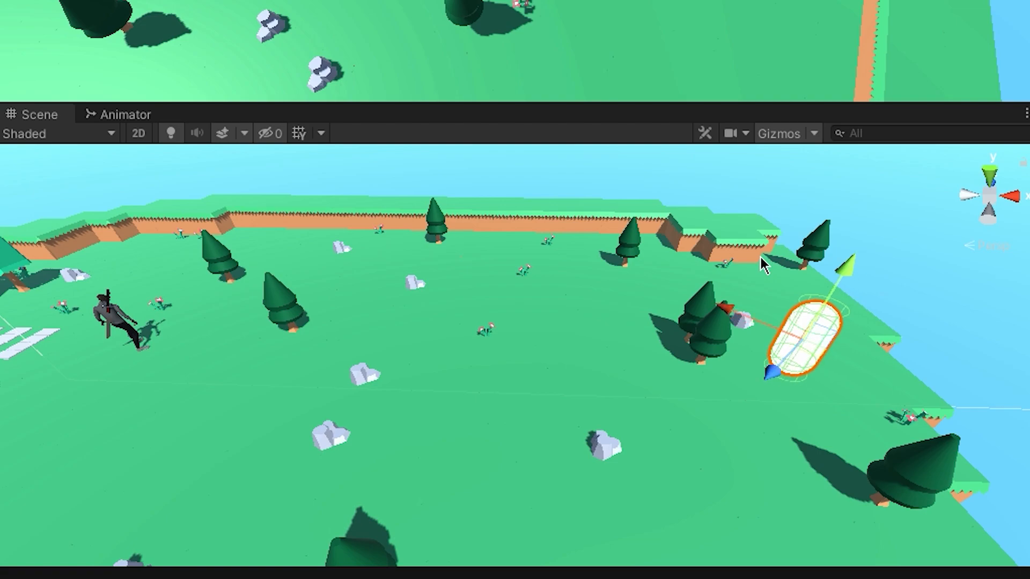
{"action": "left_click_drag", "start_coordinate": [814, 334], "coordinate": [634, 246]}
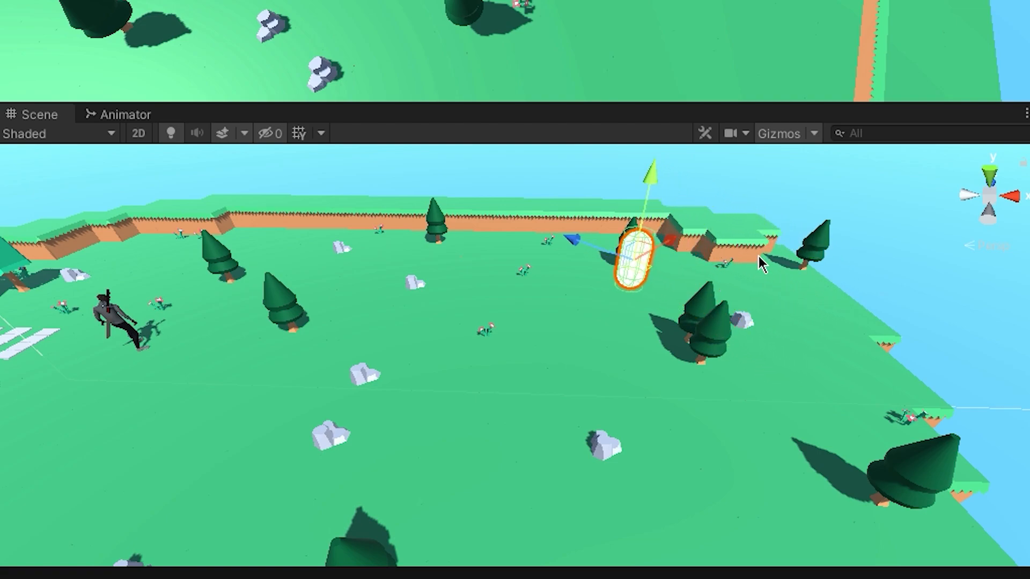
{"action": "left_click_drag", "start_coordinate": [634, 256], "coordinate": [595, 237]}
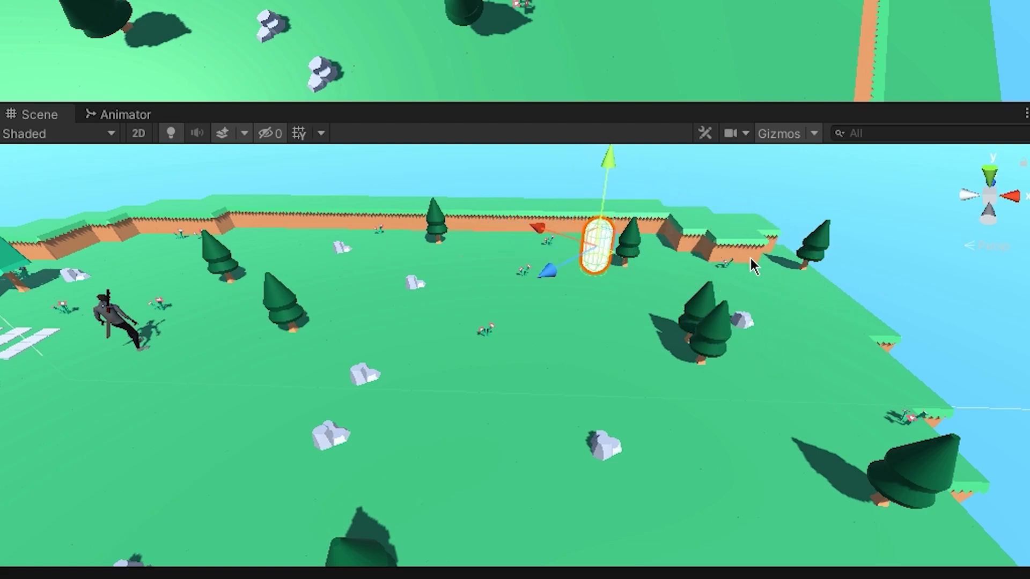
{"action": "left_click_drag", "start_coordinate": [597, 253], "coordinate": [775, 322]}
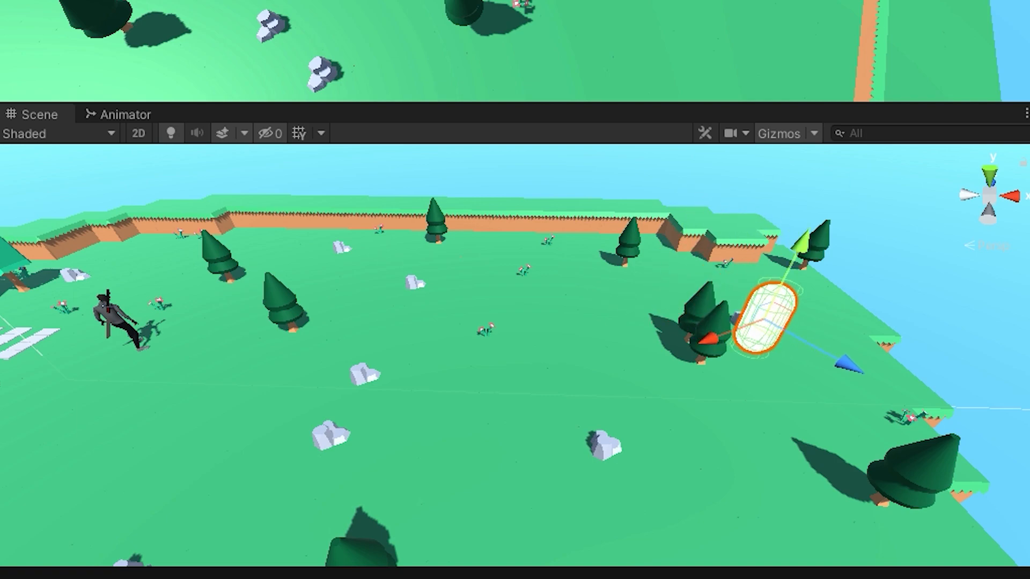